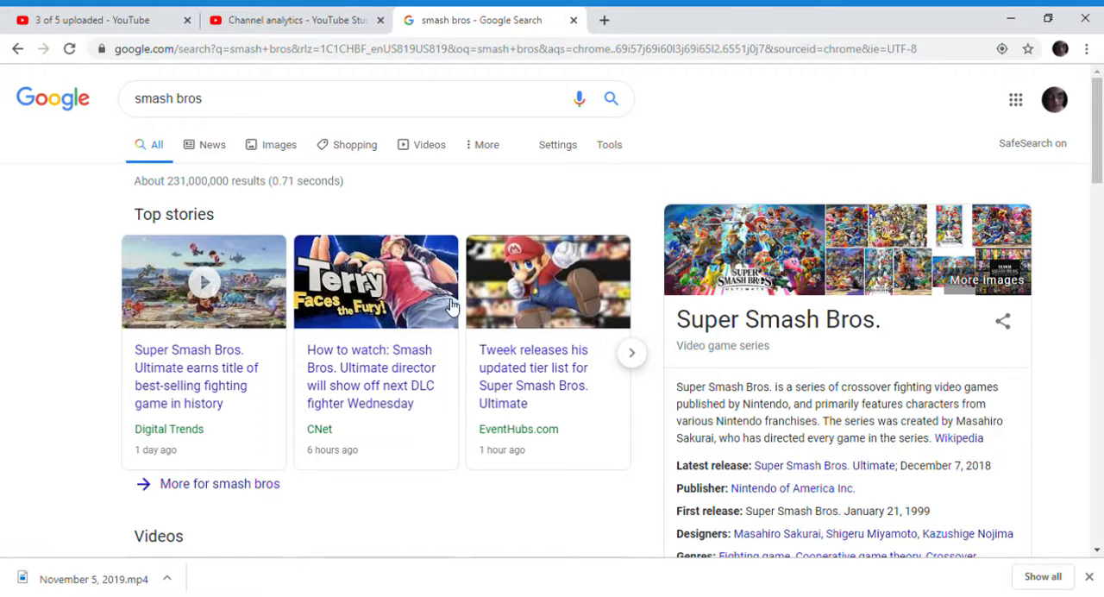
Close the Channel analytics tab and skim the smash bros results, returning to the top.
click(379, 18)
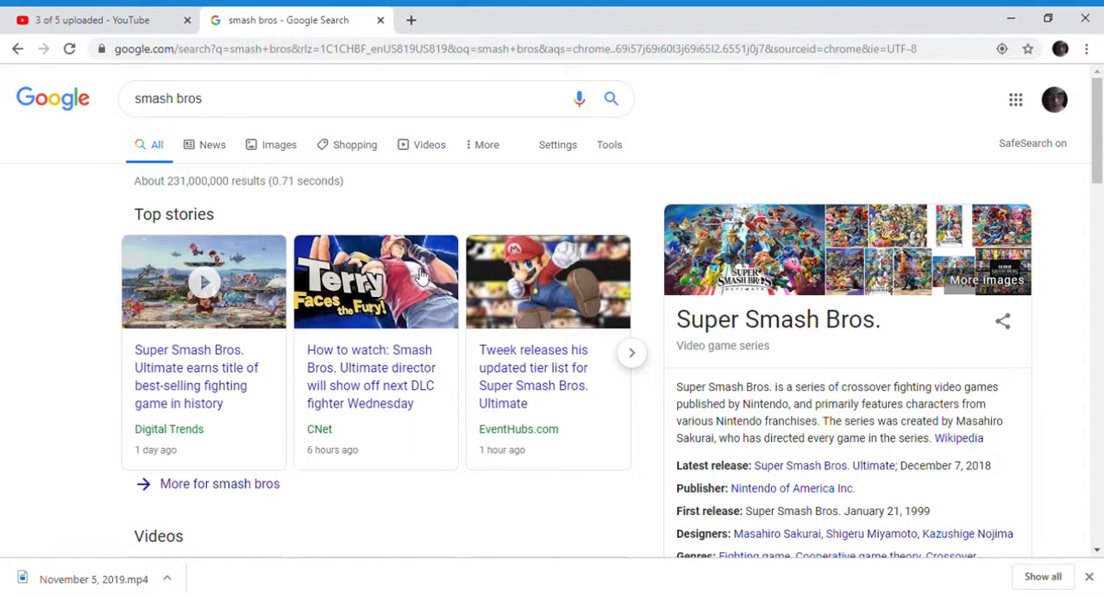
scroll(down, 3)
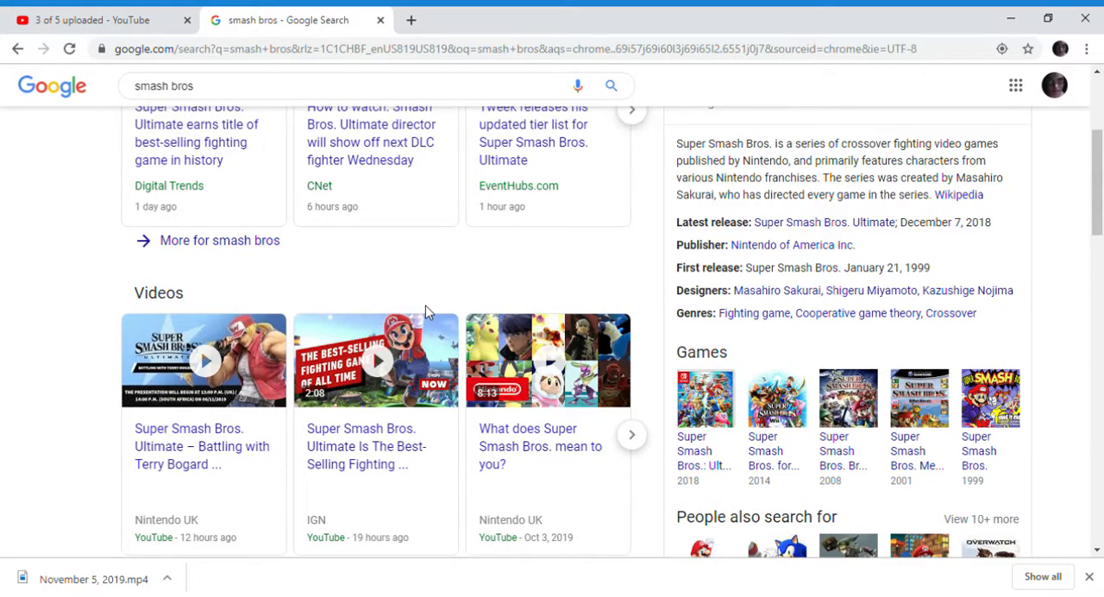
scroll(up, 3)
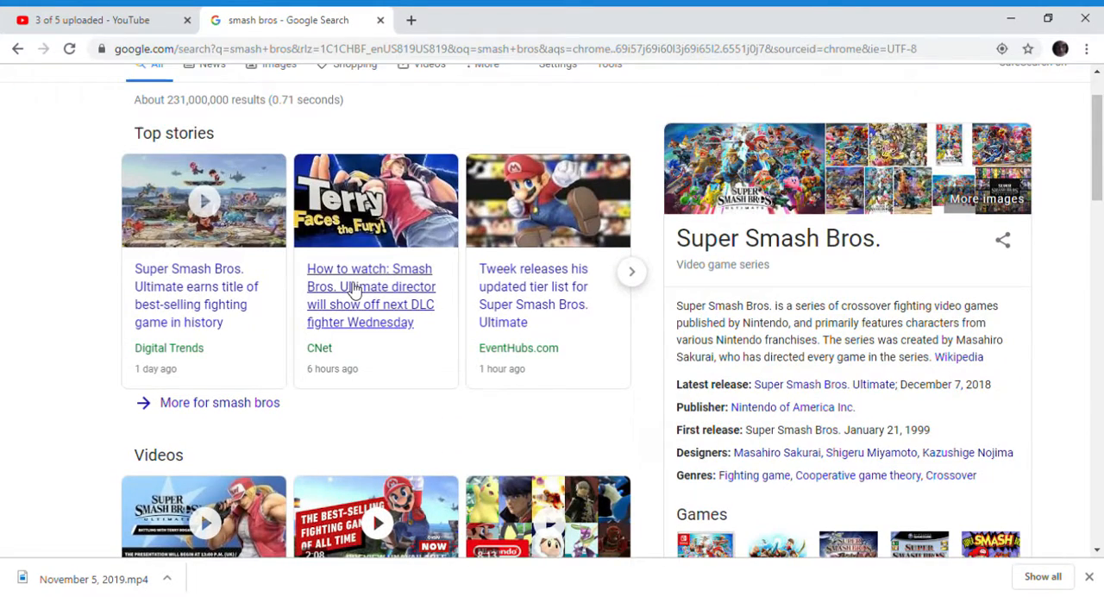
mouse_move(383, 298)
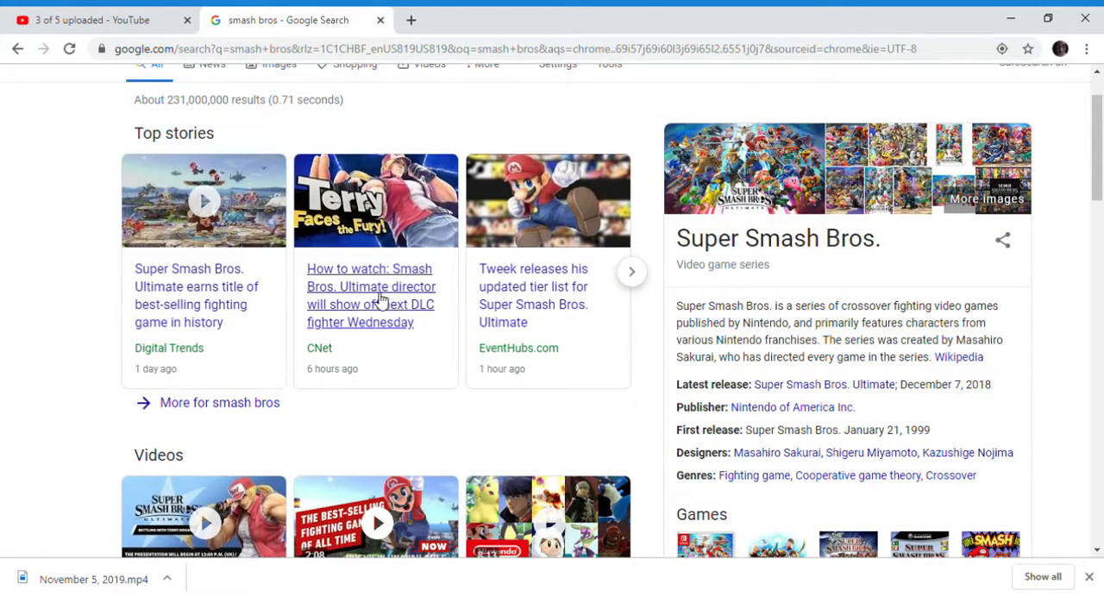
scroll(up, 3)
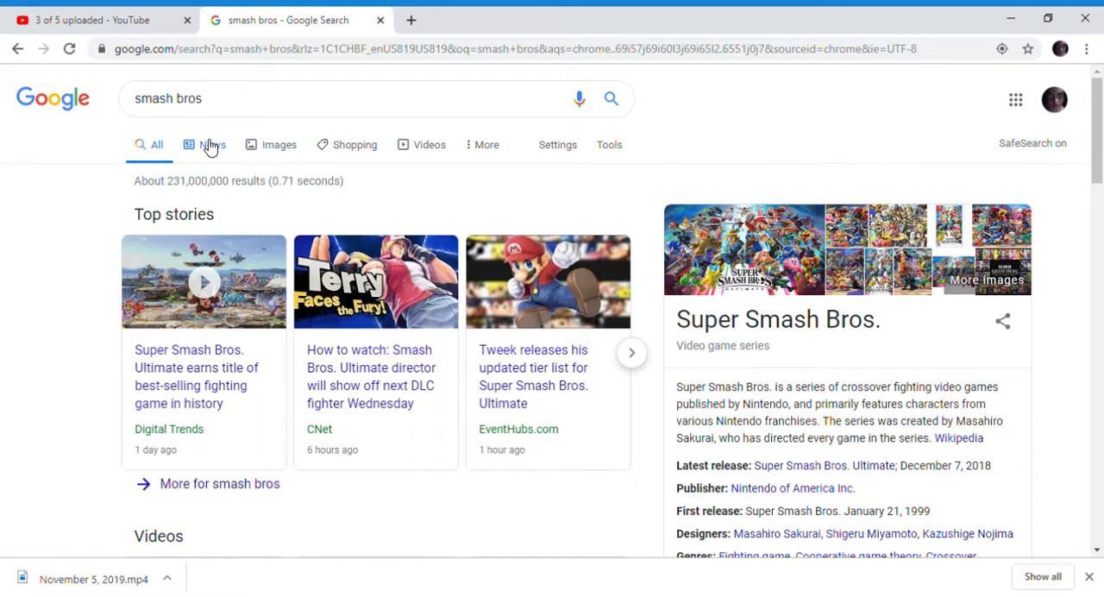
Switch the smash bros search to News results and scroll through the articles.
click(210, 145)
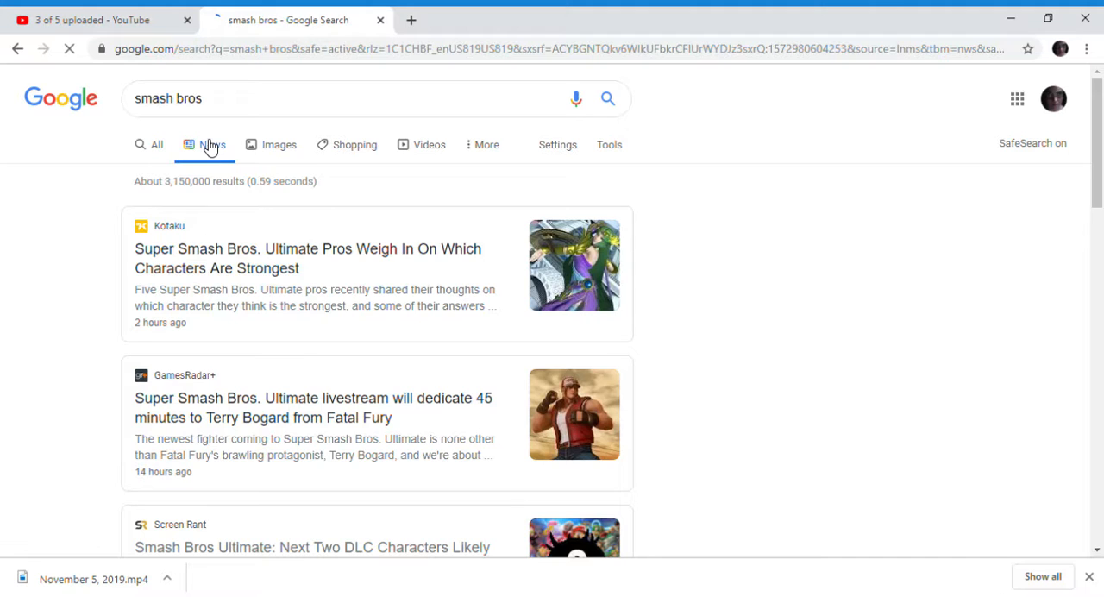
mouse_move(388, 285)
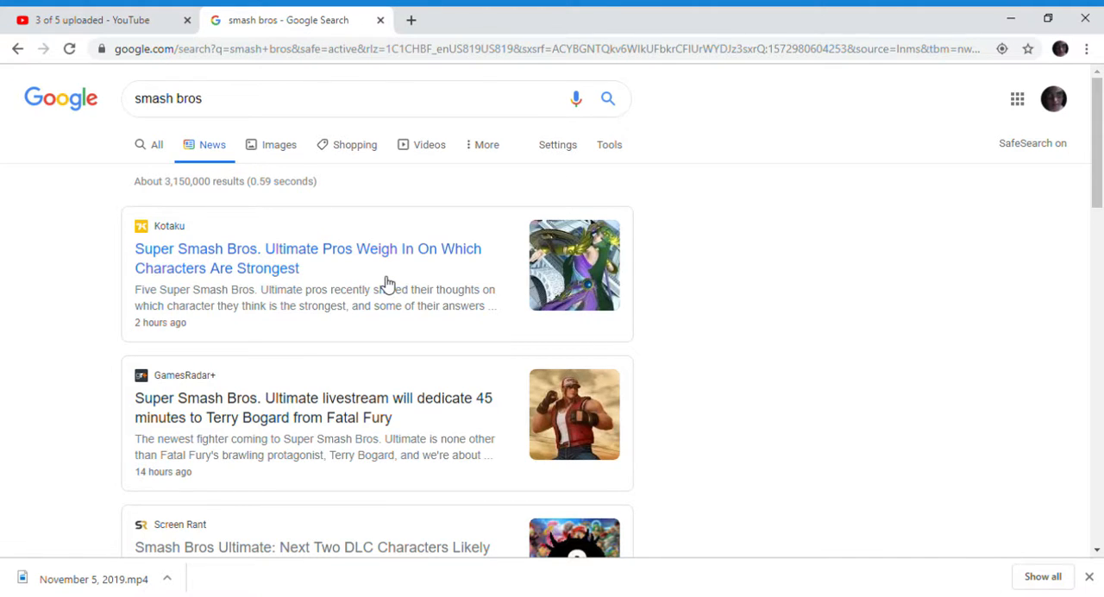
scroll(down, 3)
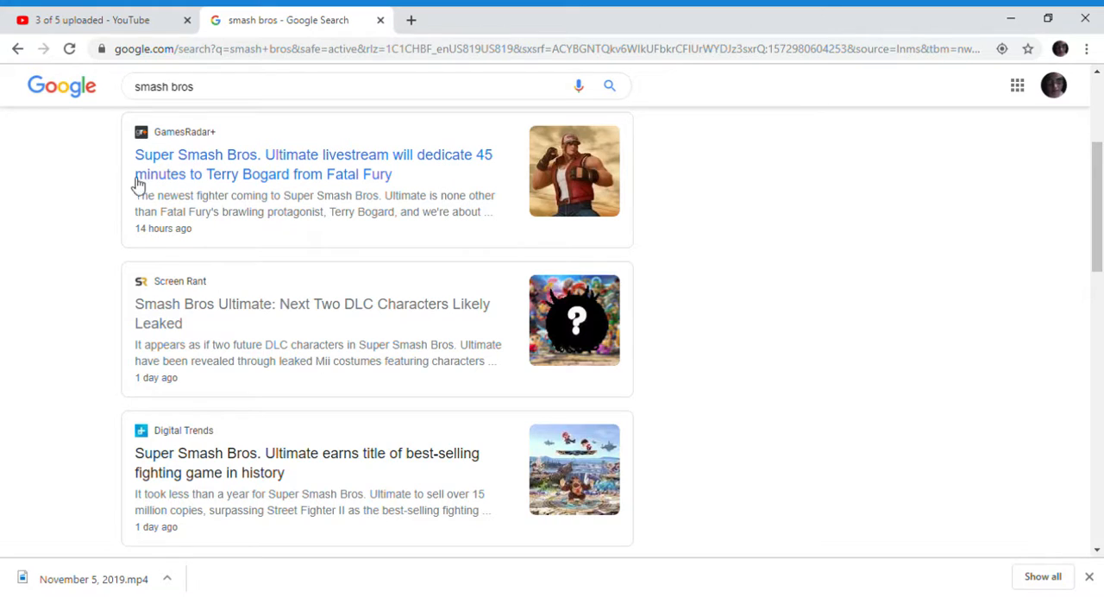
mouse_move(386, 199)
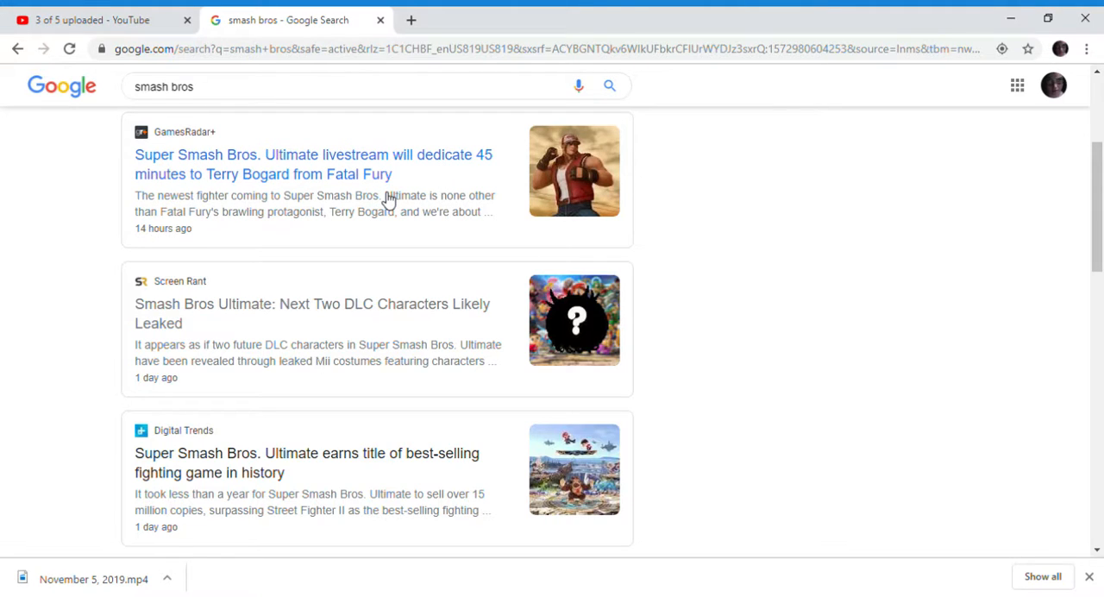
mouse_move(358, 181)
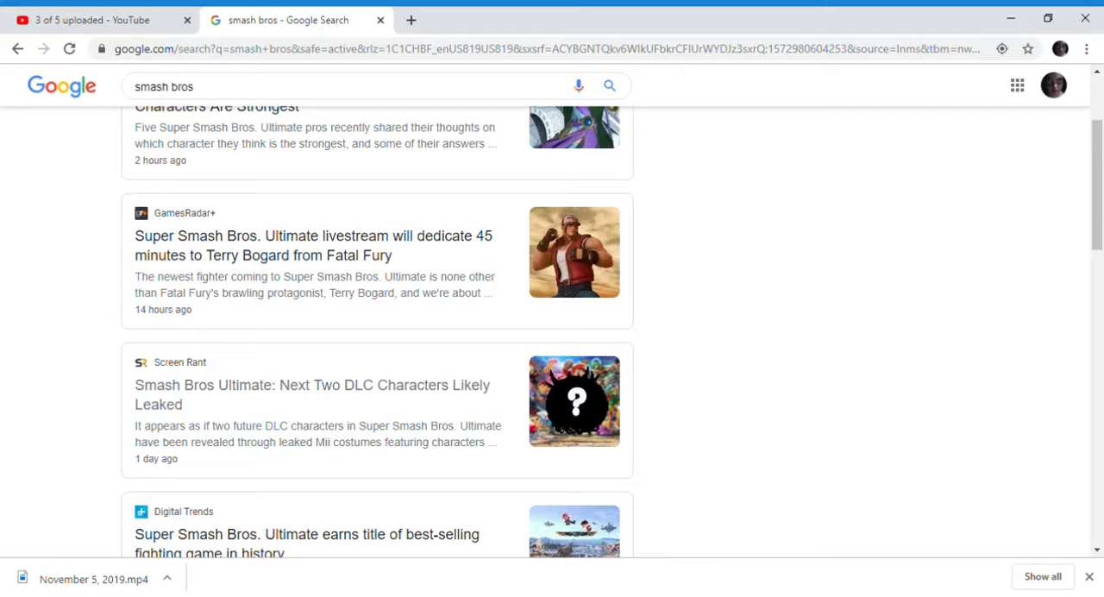
mouse_move(313, 208)
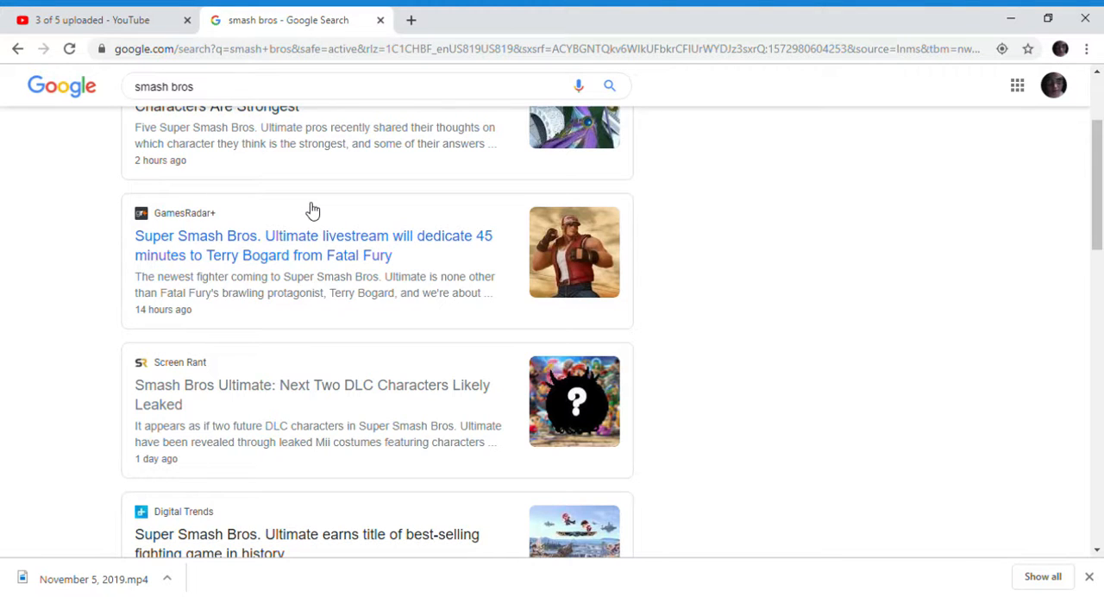
scroll(down, 3)
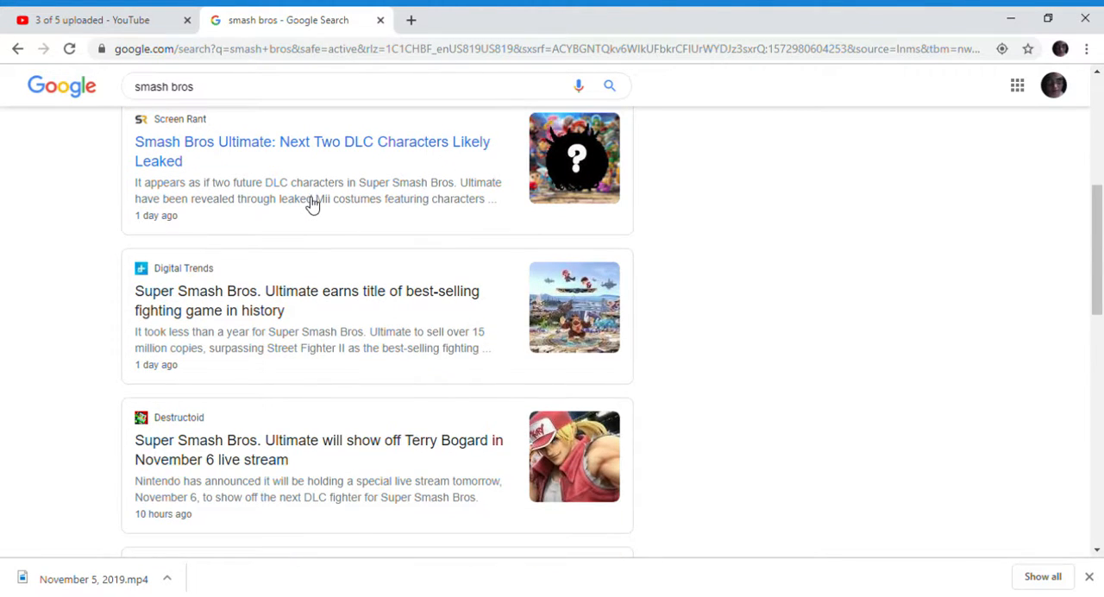
scroll(down, 3)
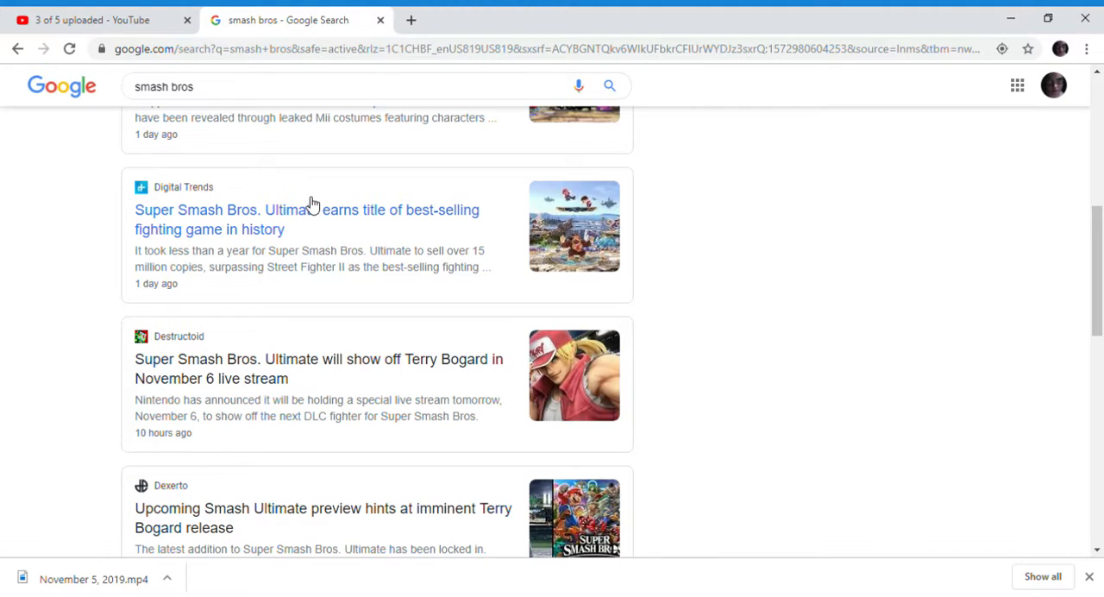
scroll(down, 3)
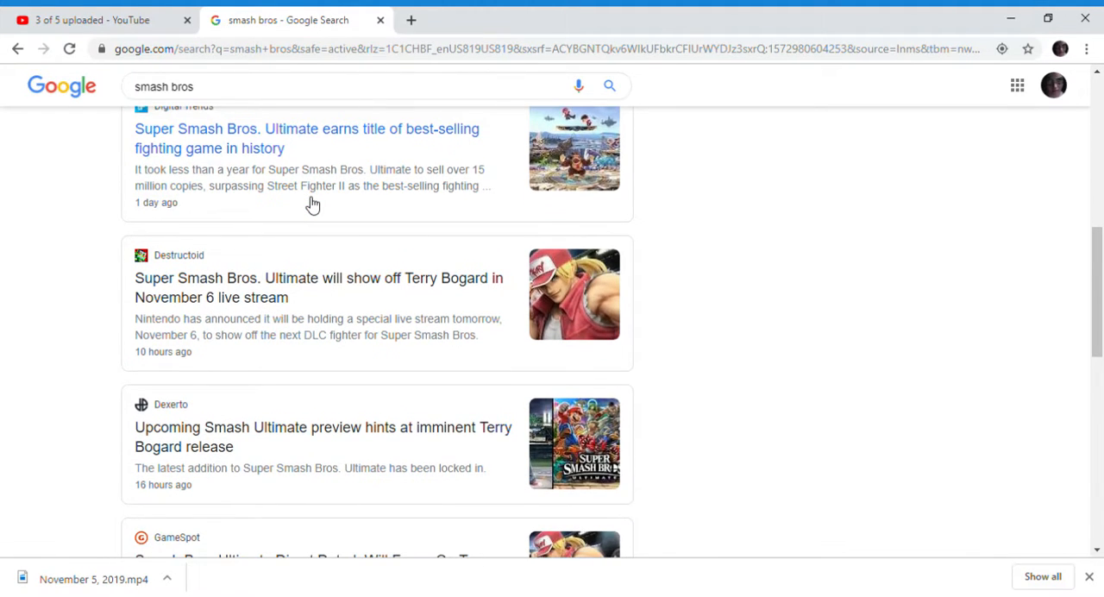
scroll(down, 3)
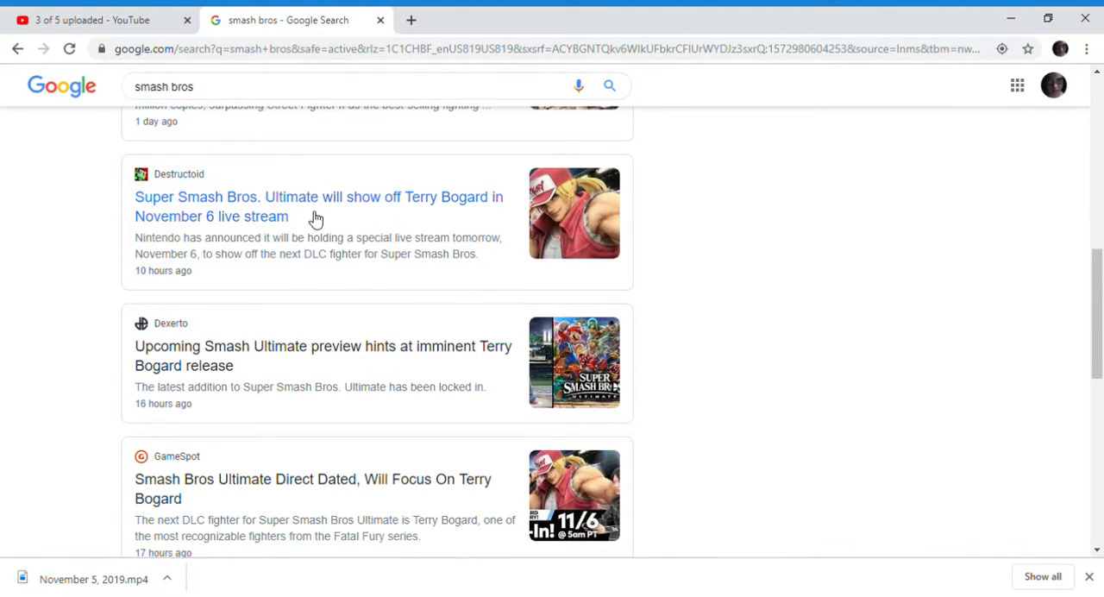
scroll(down, 3)
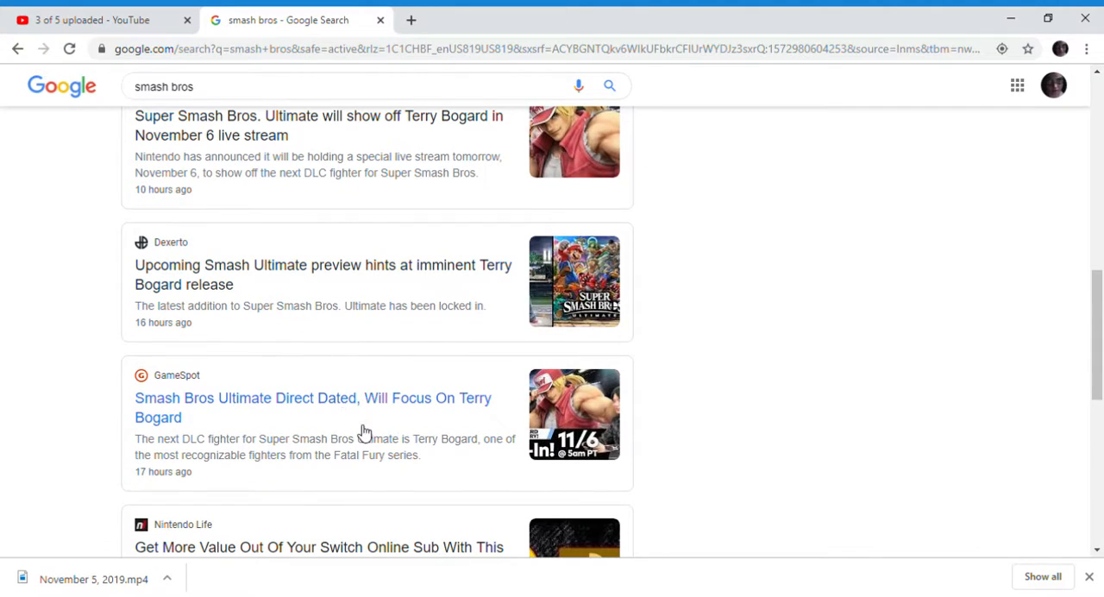
mouse_move(335, 411)
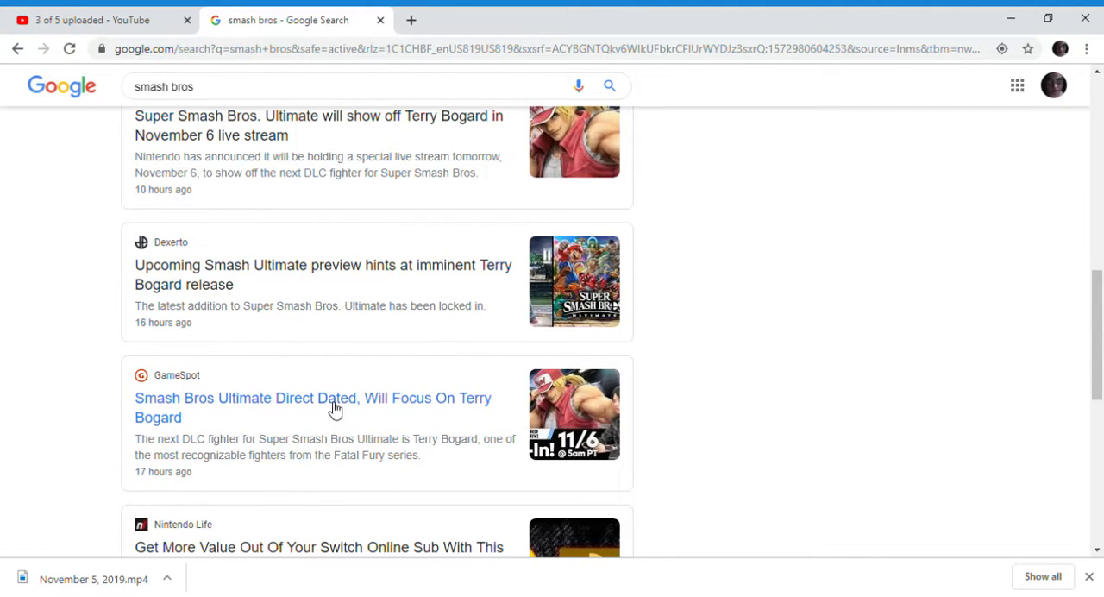
scroll(down, 3)
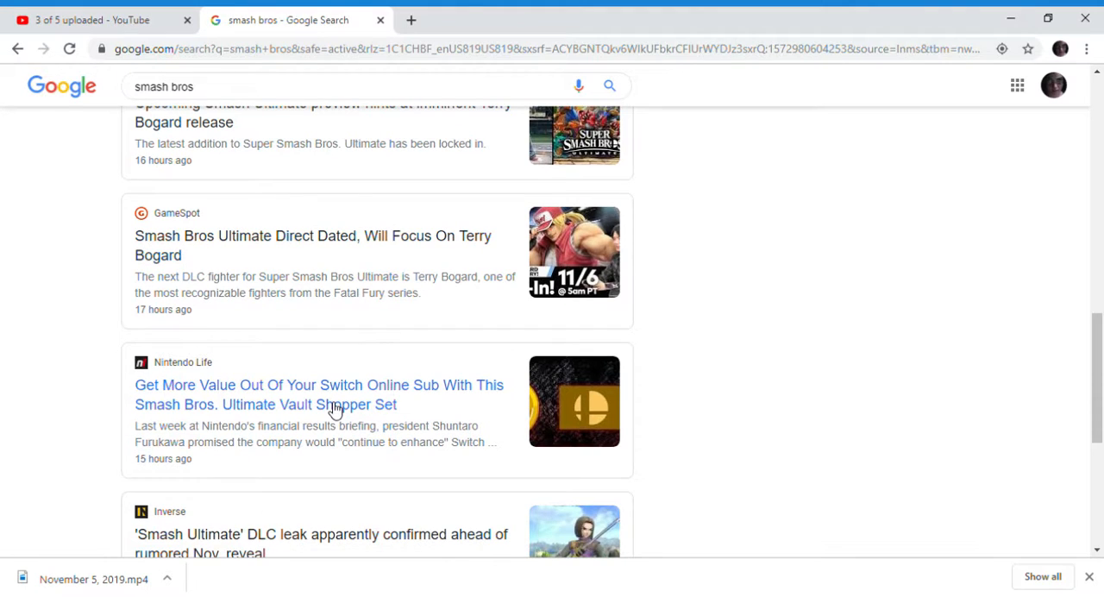
scroll(down, 3)
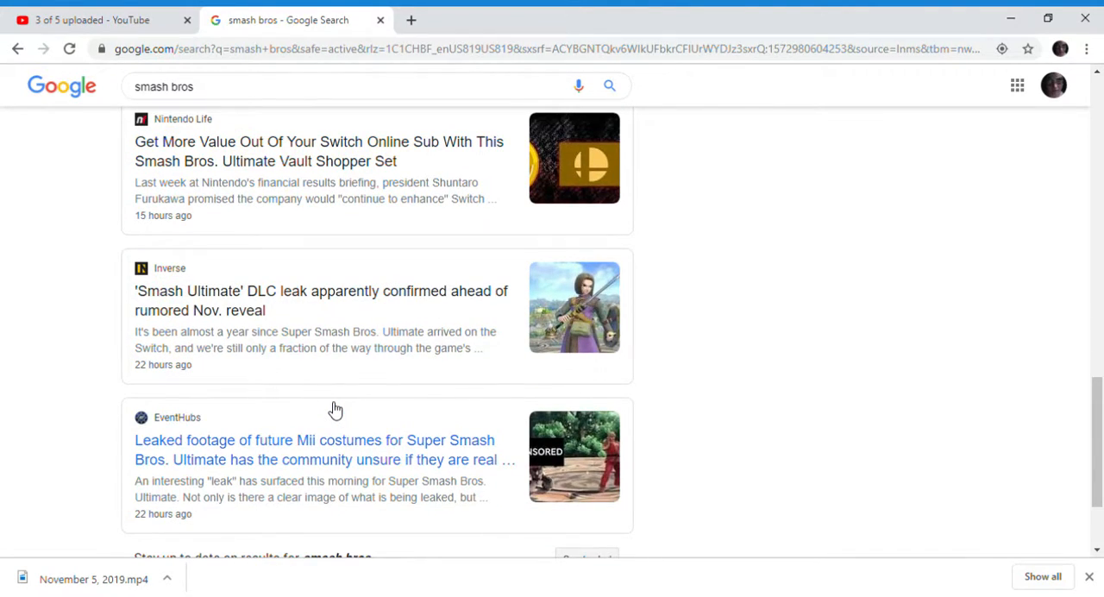
scroll(down, 3)
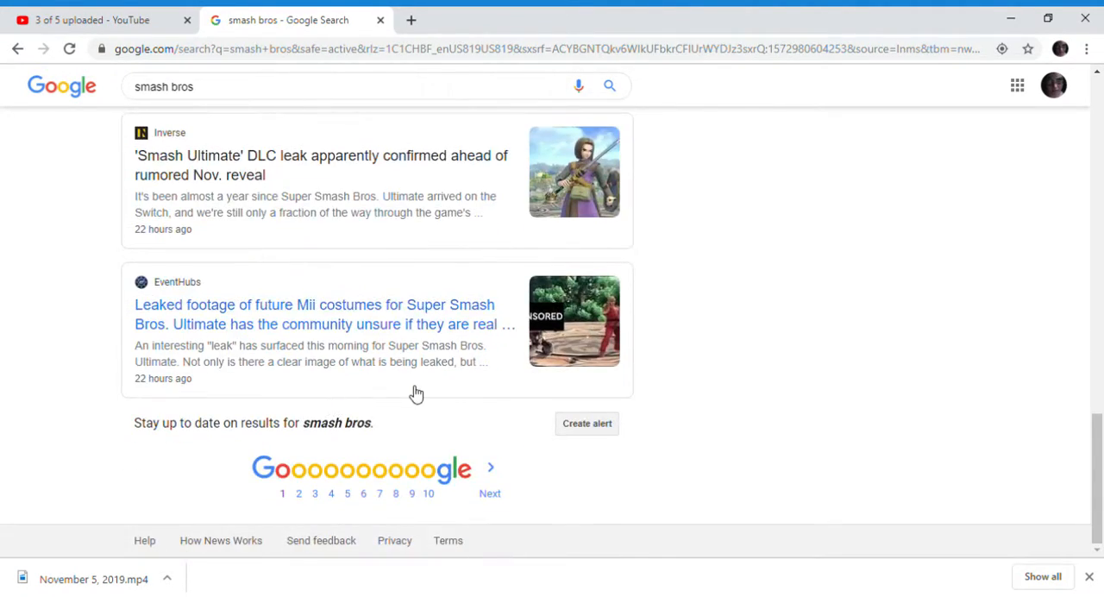
scroll(up, 3)
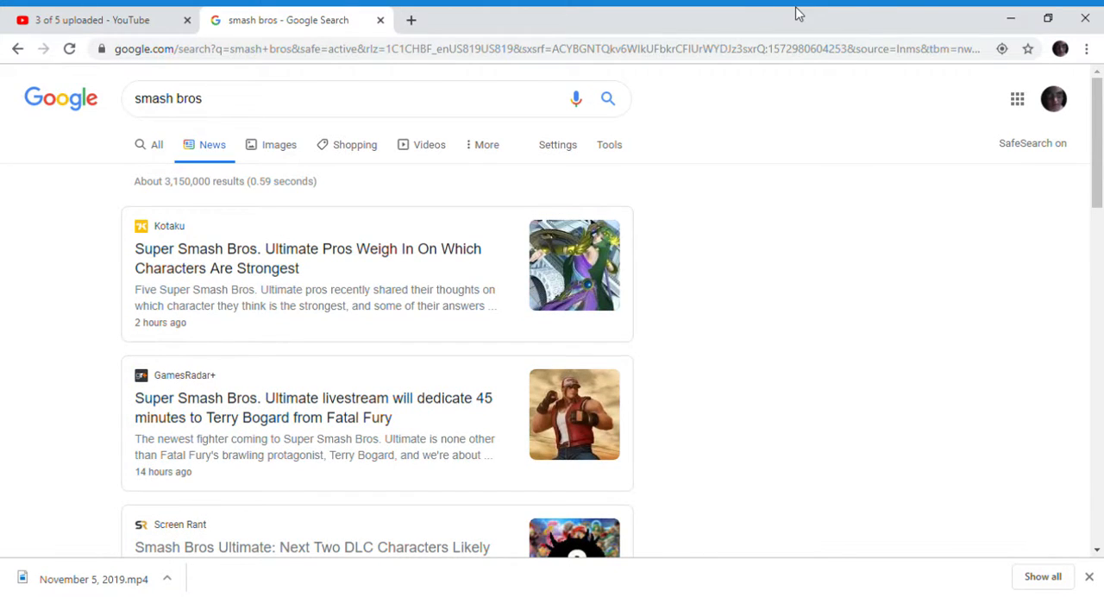
mouse_move(809, 176)
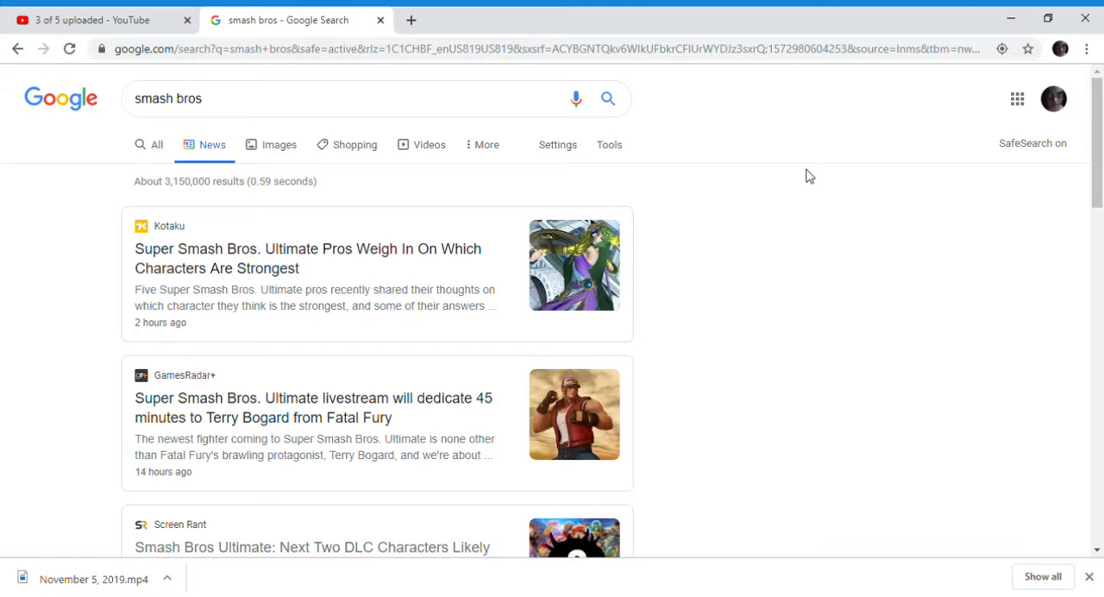
mouse_move(1031, 121)
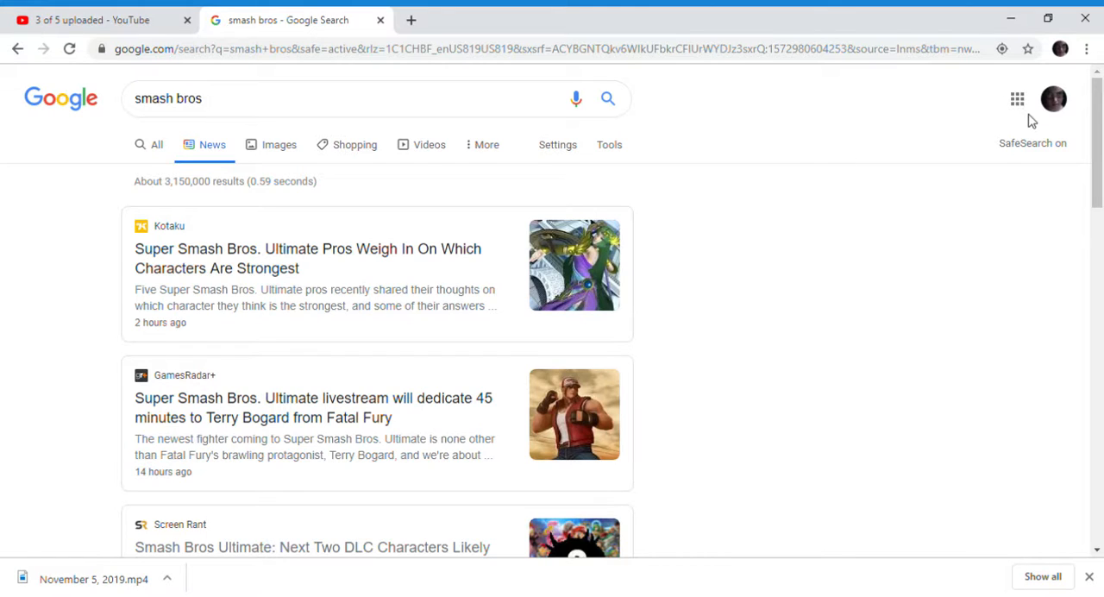